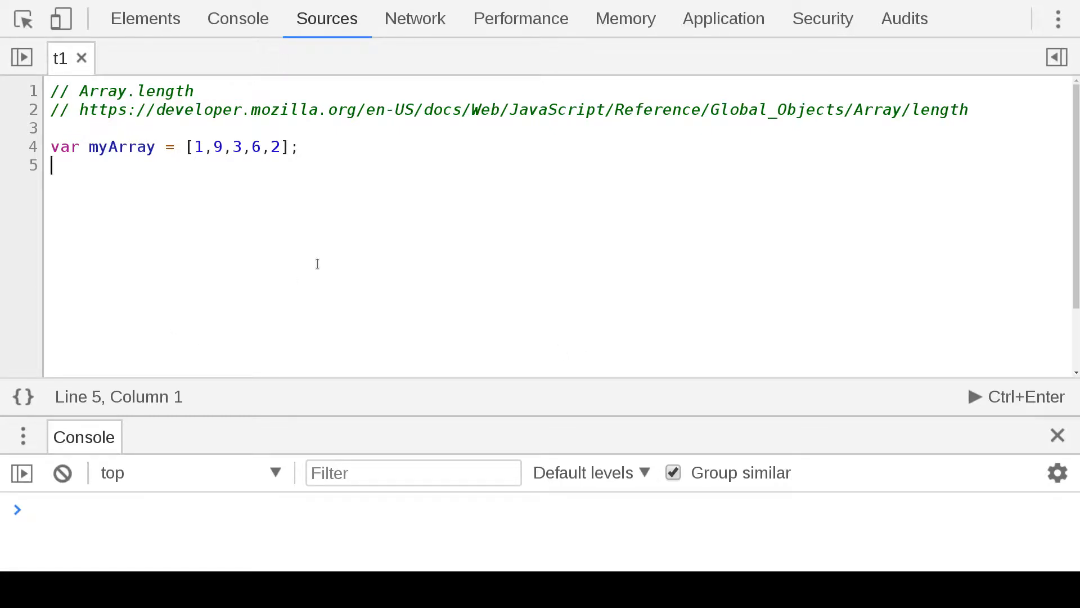
pyautogui.moveTo(228, 204)
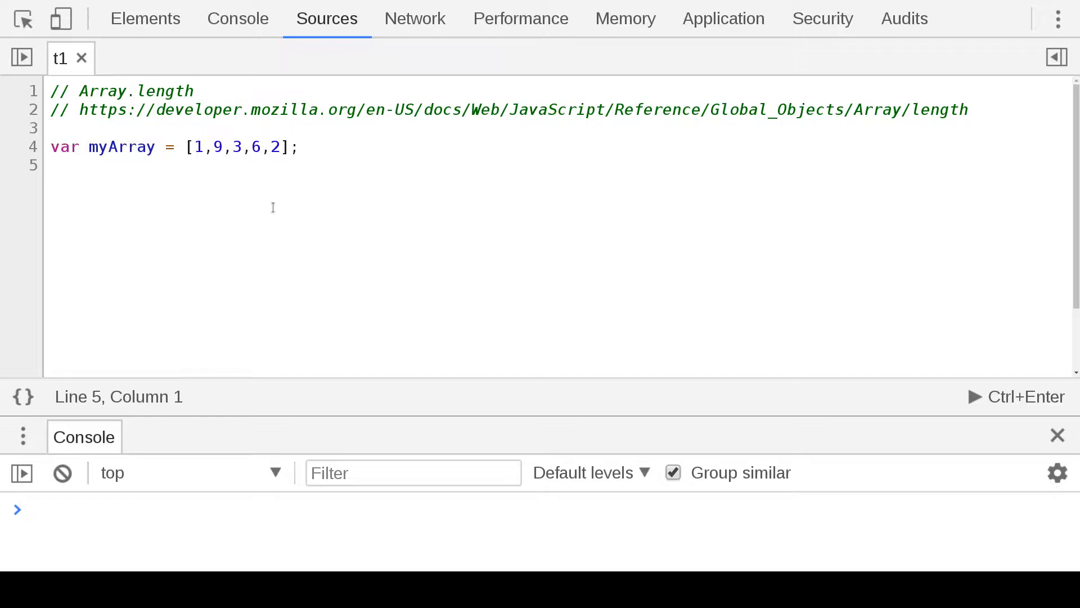
# Step: Add myArray.length; // 5 on line 6 and run the snippet so the console shows 5
pyautogui.press('Enter')
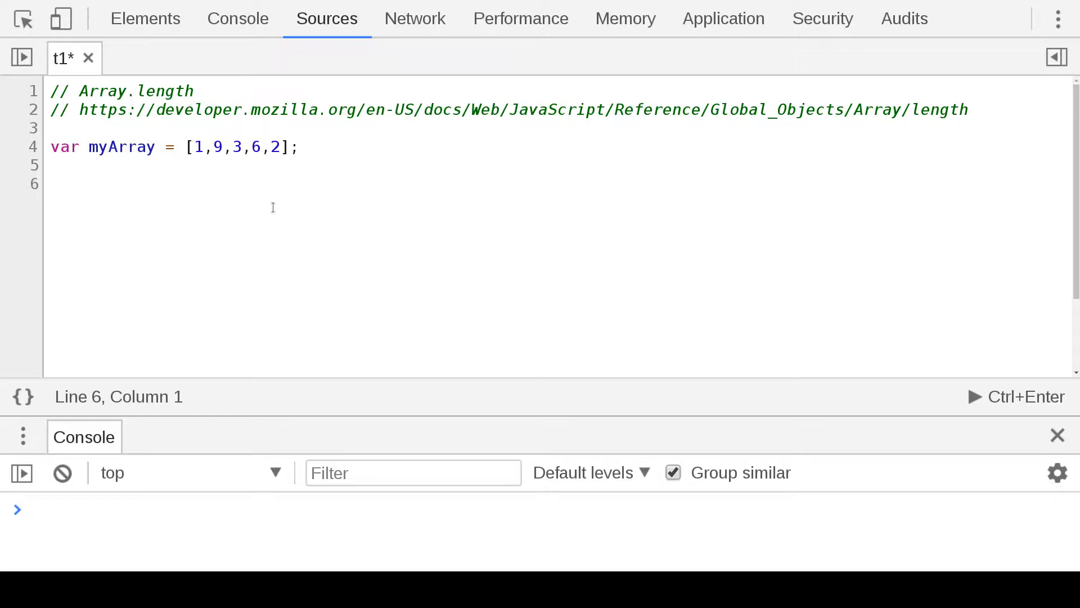
pyautogui.write('myArray')
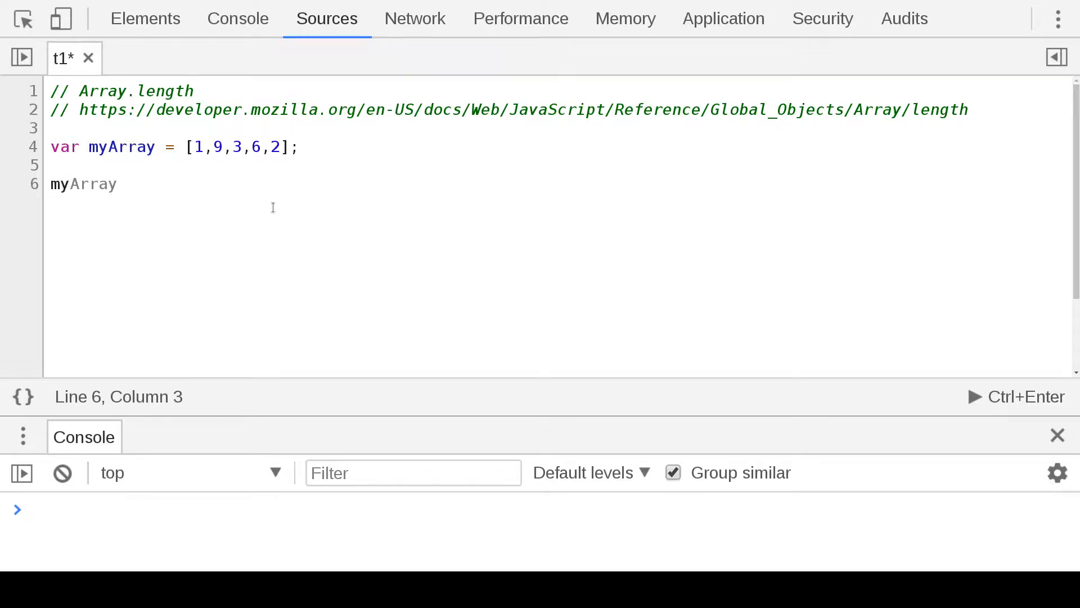
pyautogui.write('.length')
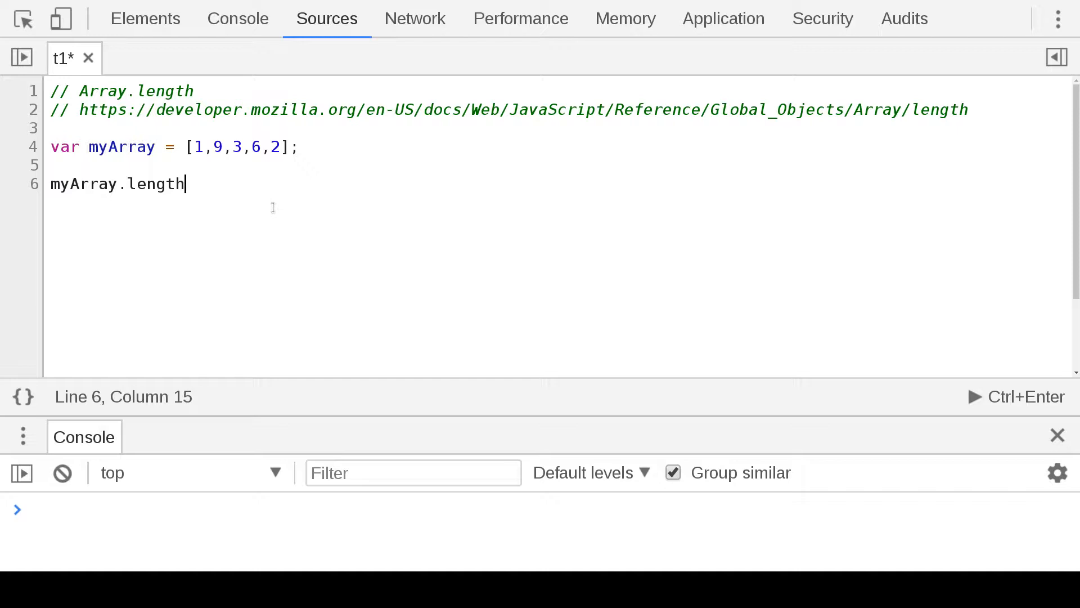
pyautogui.write(';')
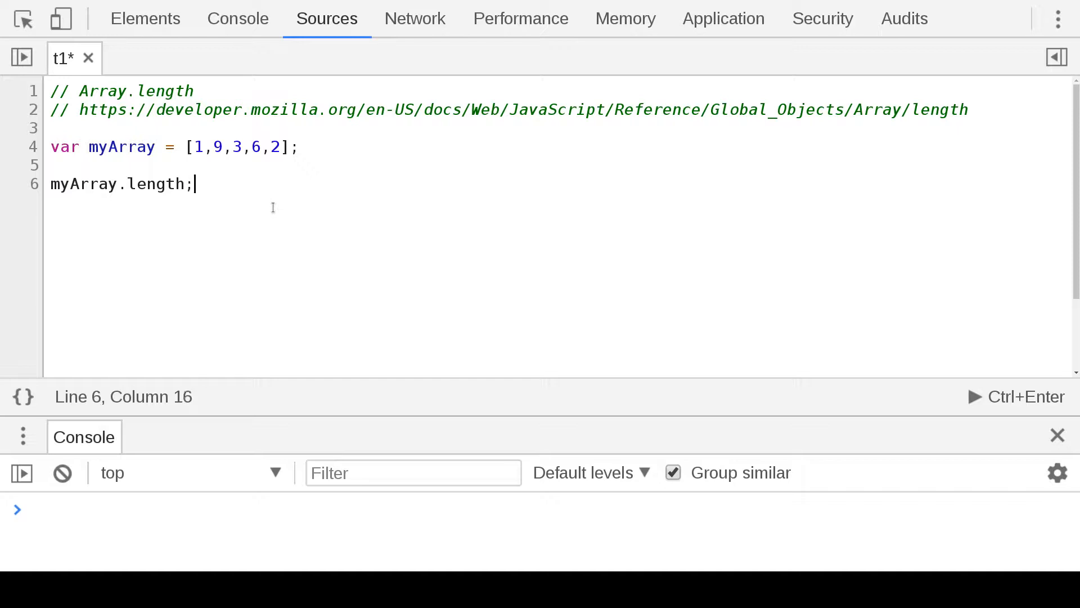
pyautogui.write('// 5')
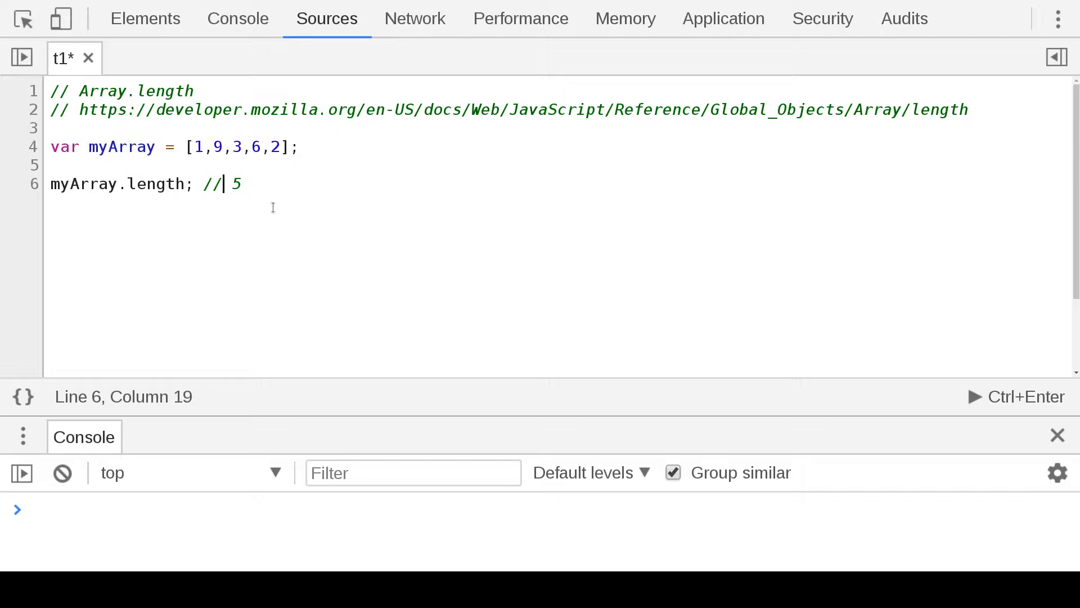
pyautogui.press('Ctrl+Enter')
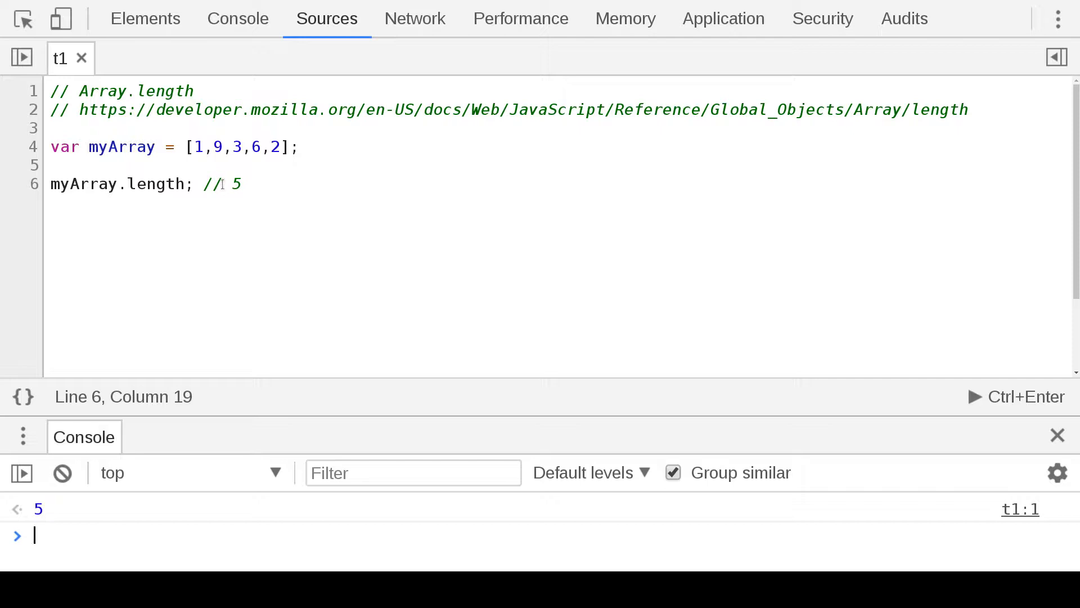
pyautogui.moveTo(195, 183); pyautogui.dragTo(241, 184)
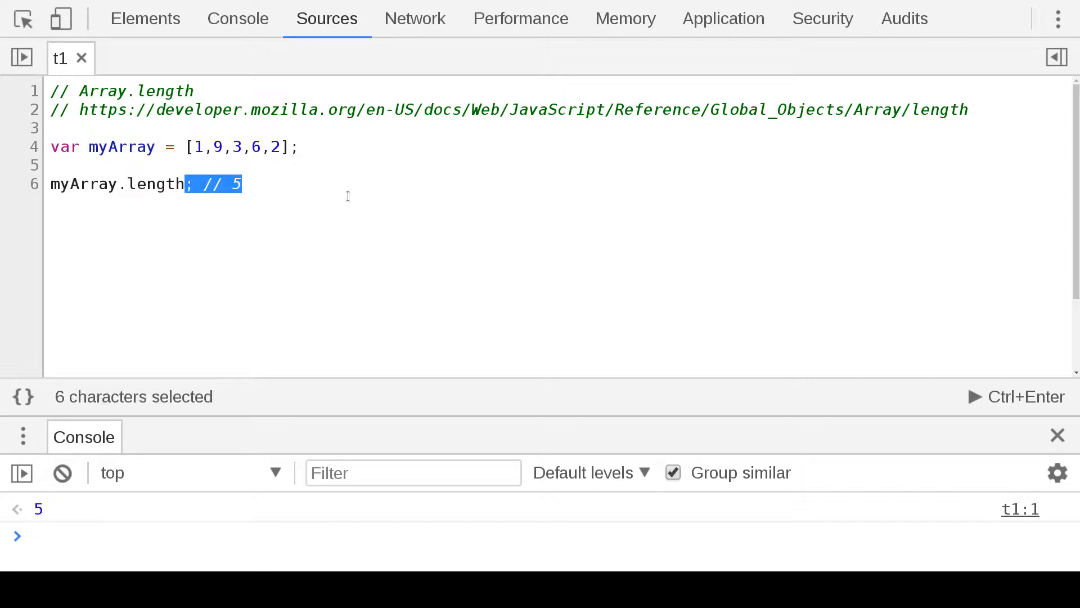
# Step: Change line 6 to myArray.length = 3; //[1,9,3] and add myArray; on line 8
pyautogui.write('=')
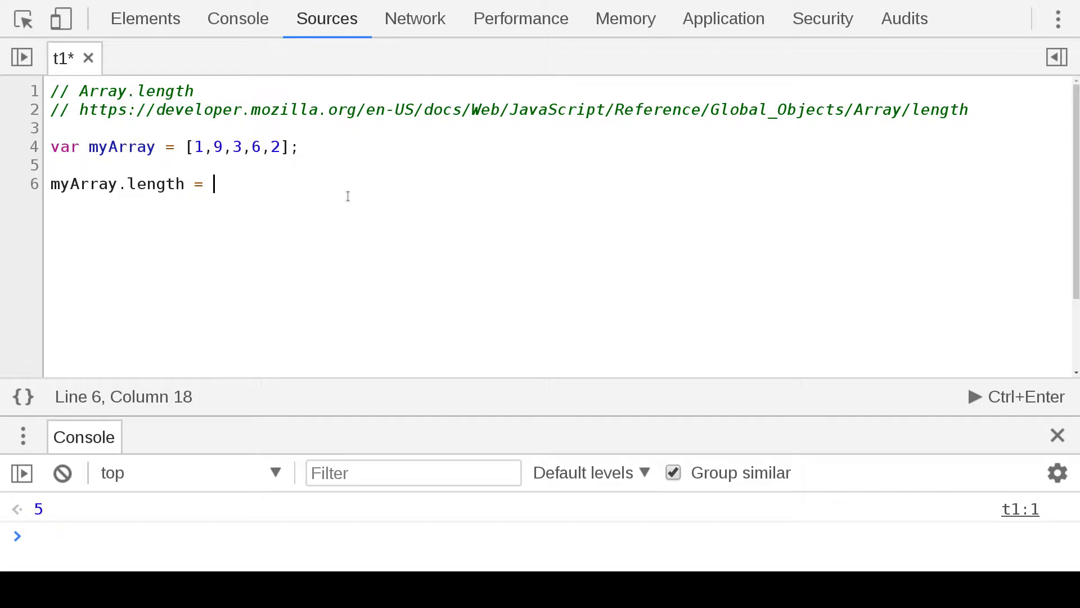
pyautogui.write('3;')
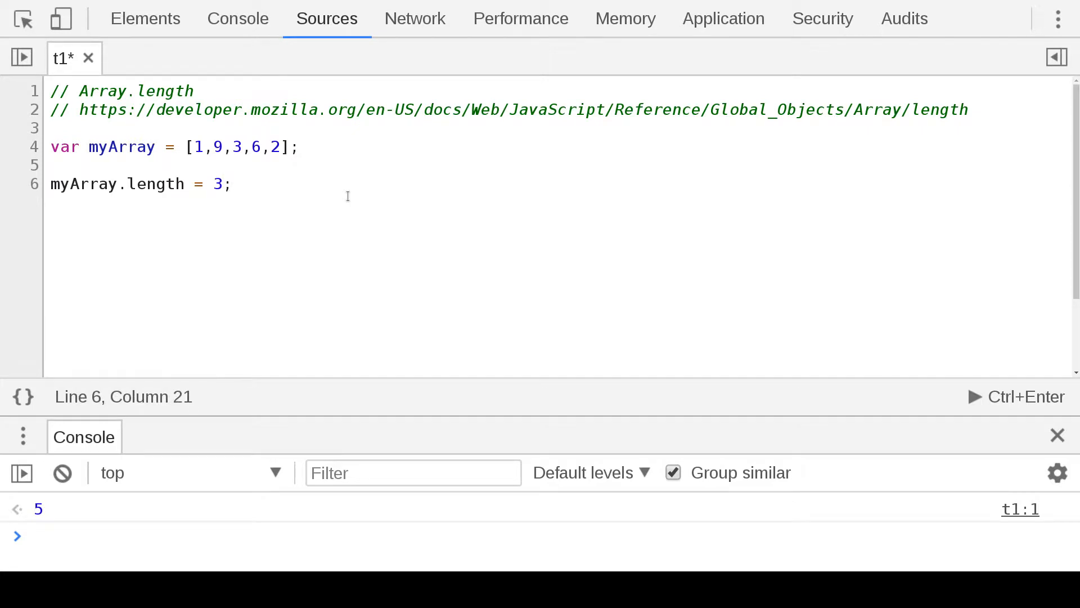
pyautogui.write('[1]')
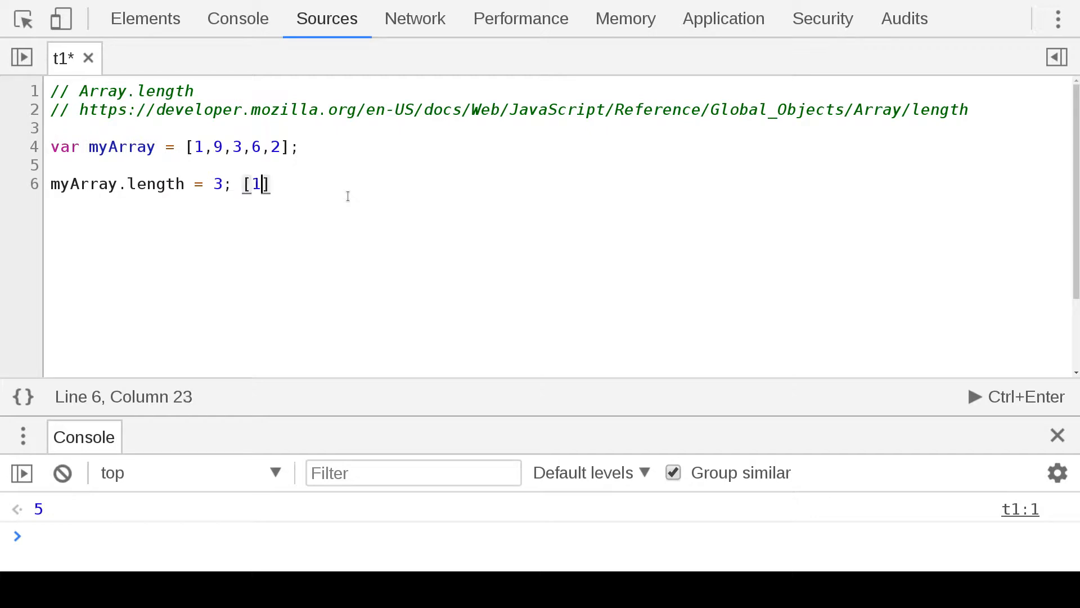
pyautogui.write(',9,3')
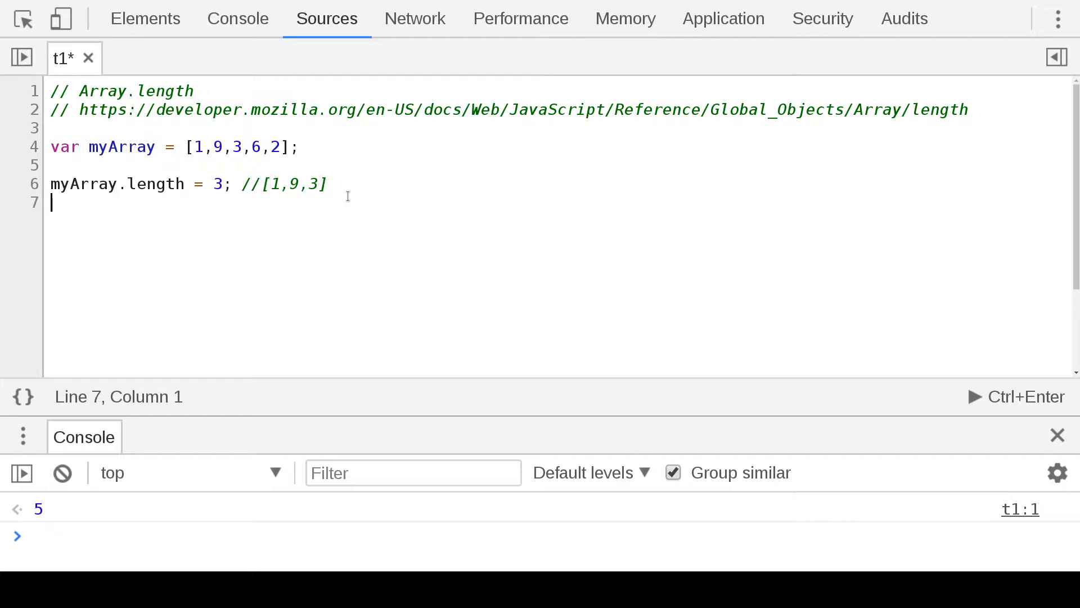
pyautogui.write('myArray;')
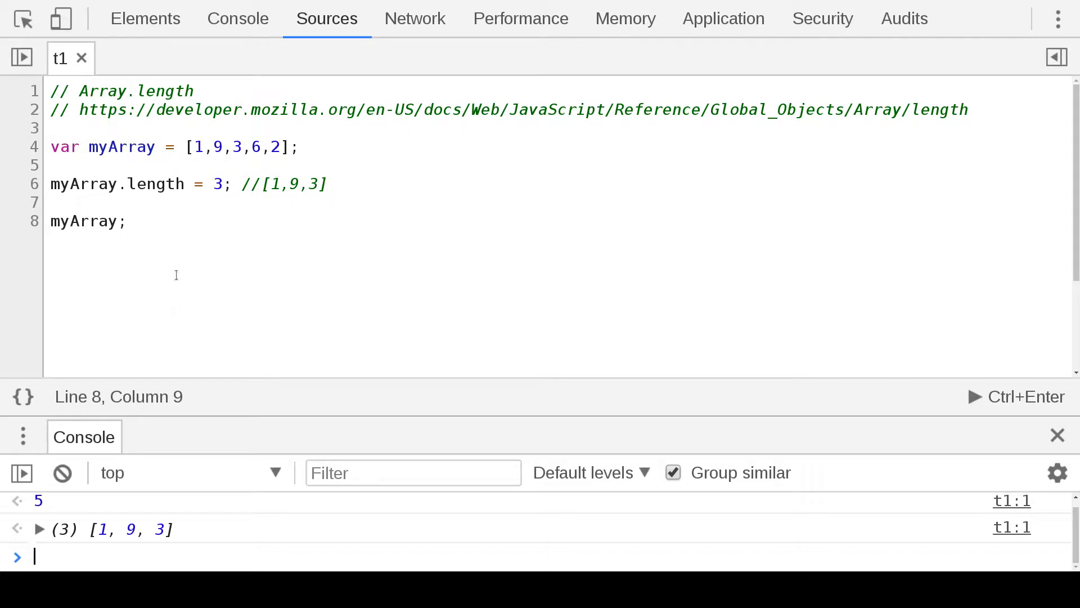
pyautogui.doubleClick(97, 220)
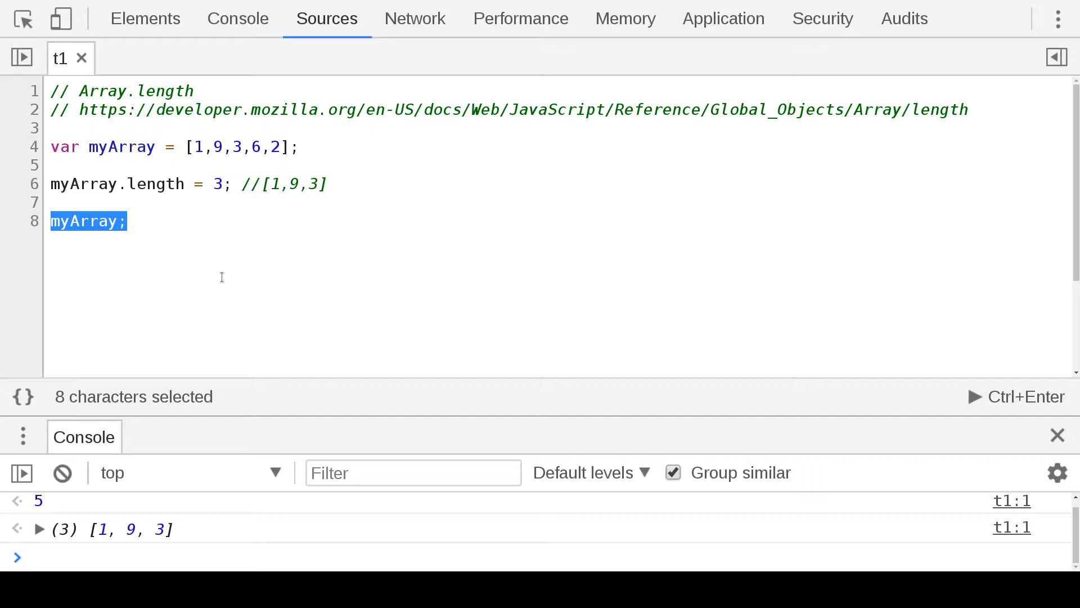
# Step: Write the for loop header iterating i while i < myArray.length on line 8
pyautogui.write('for')
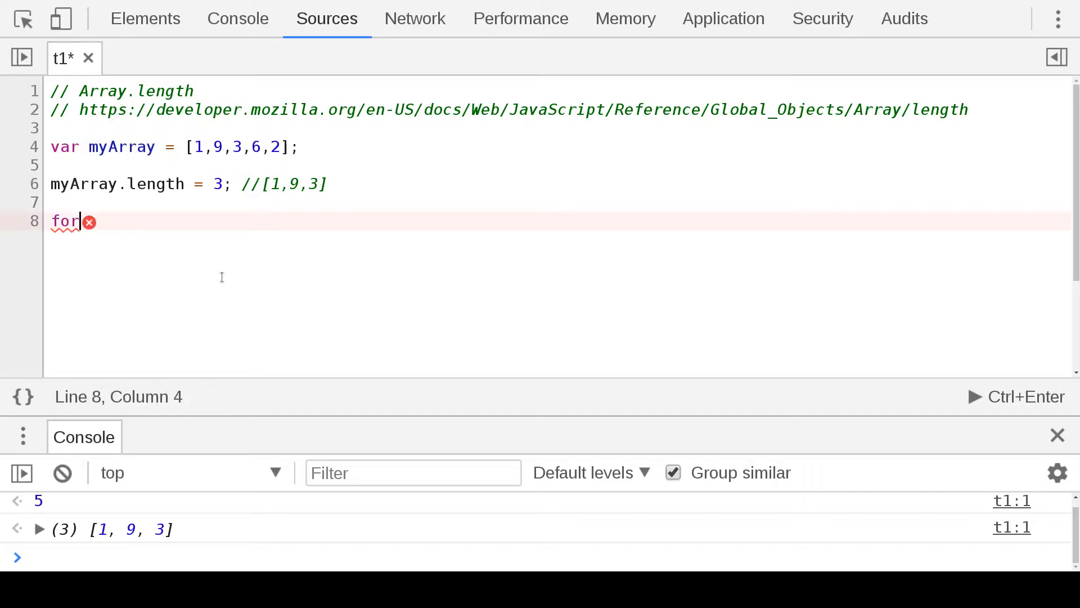
pyautogui.press('Backspace')
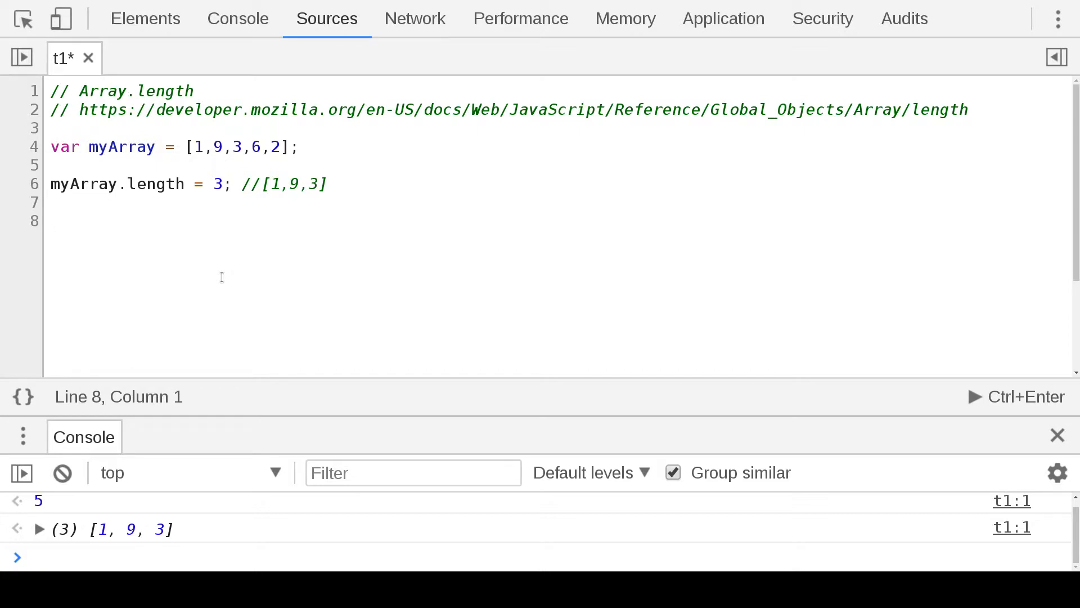
pyautogui.write('for (')
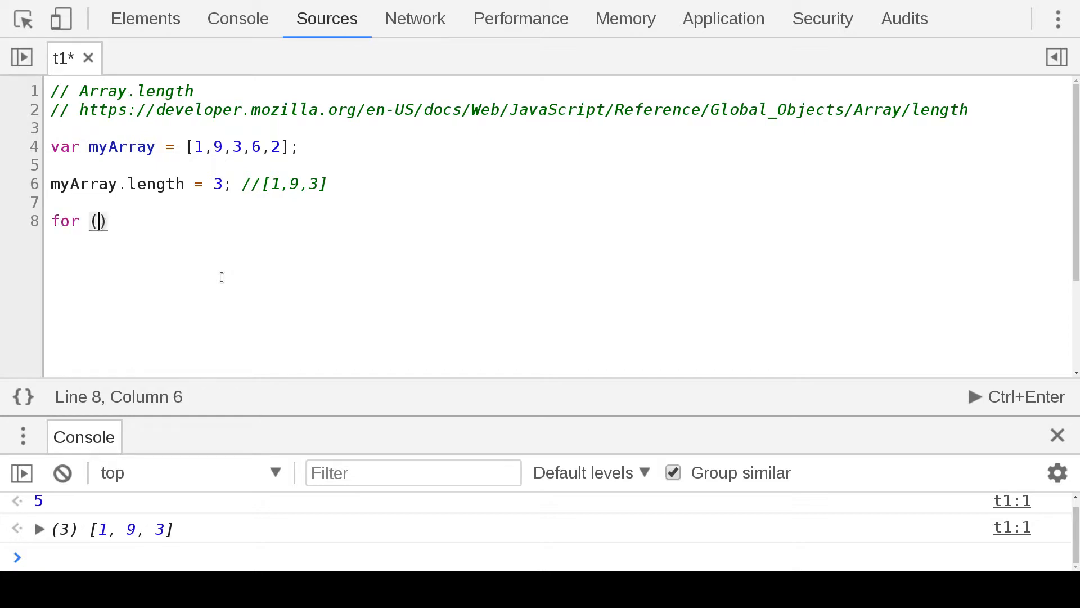
pyautogui.write('var i')
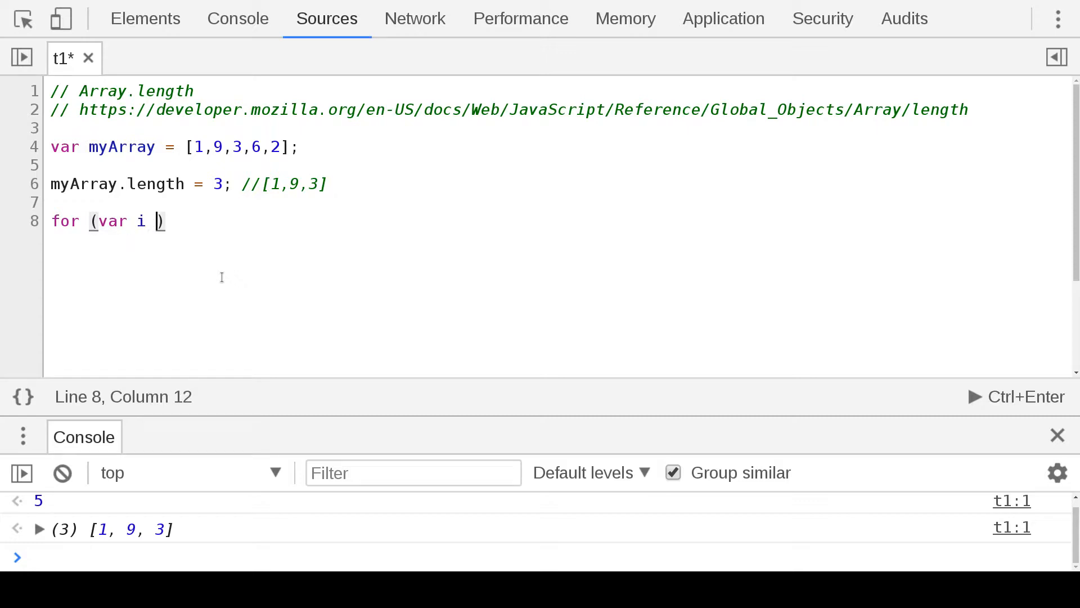
pyautogui.write(';')
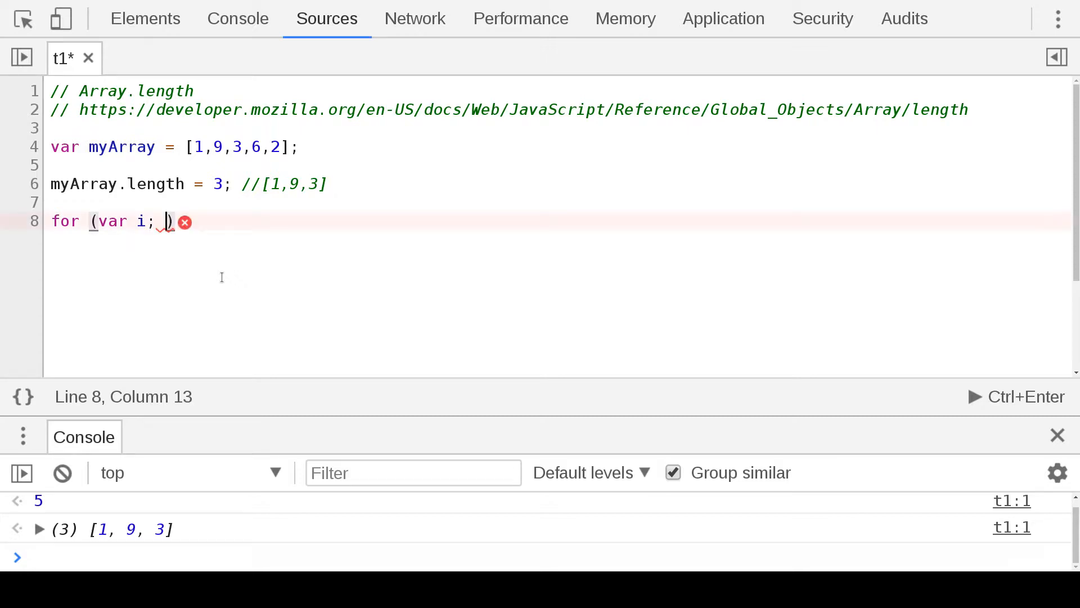
pyautogui.write('i<')
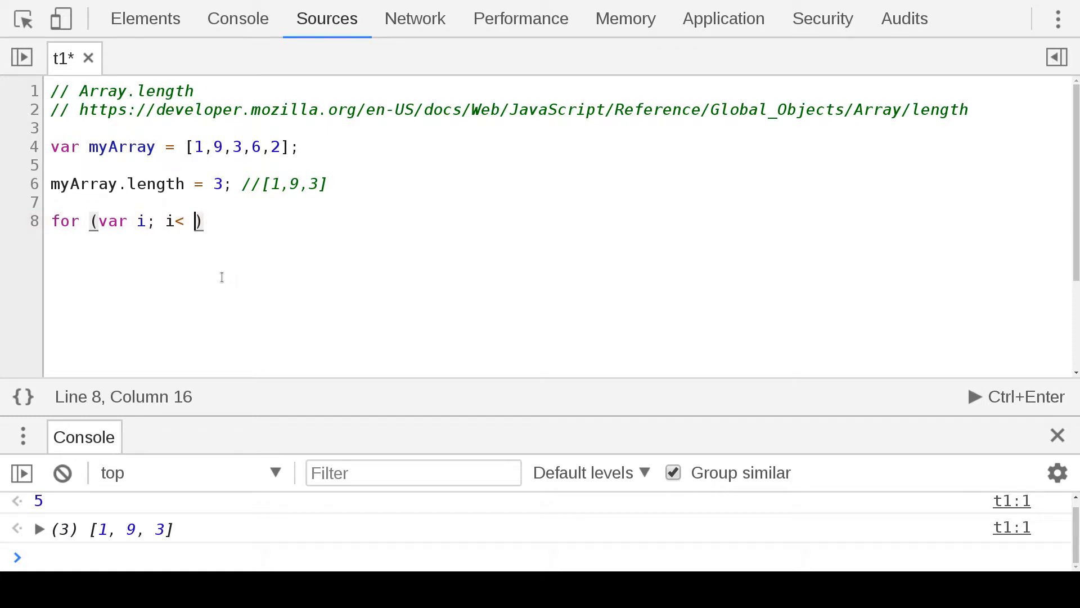
pyautogui.write('my')
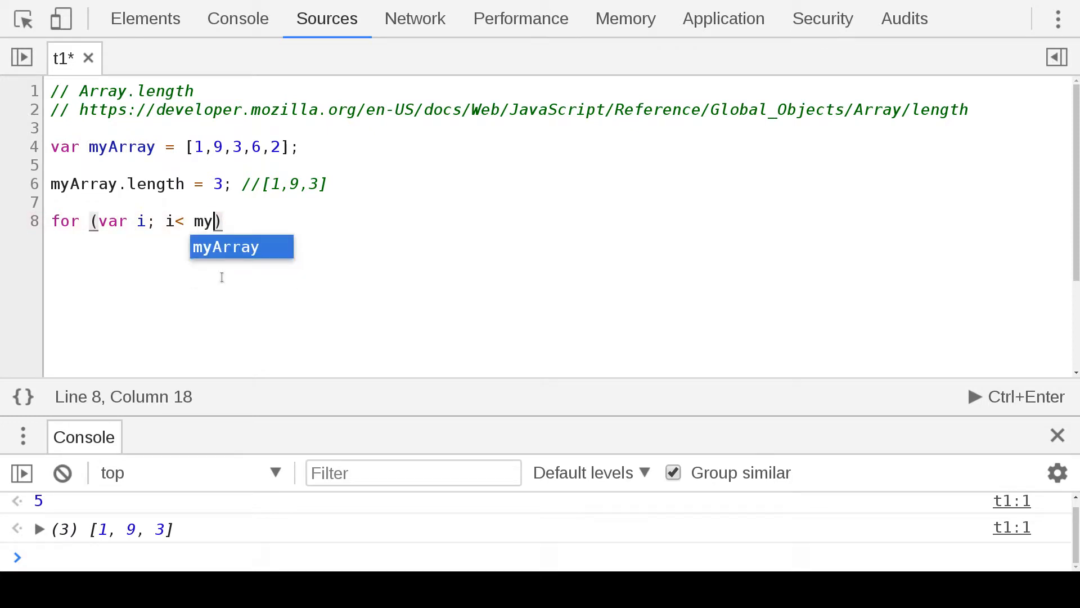
pyautogui.write('Array.length;')
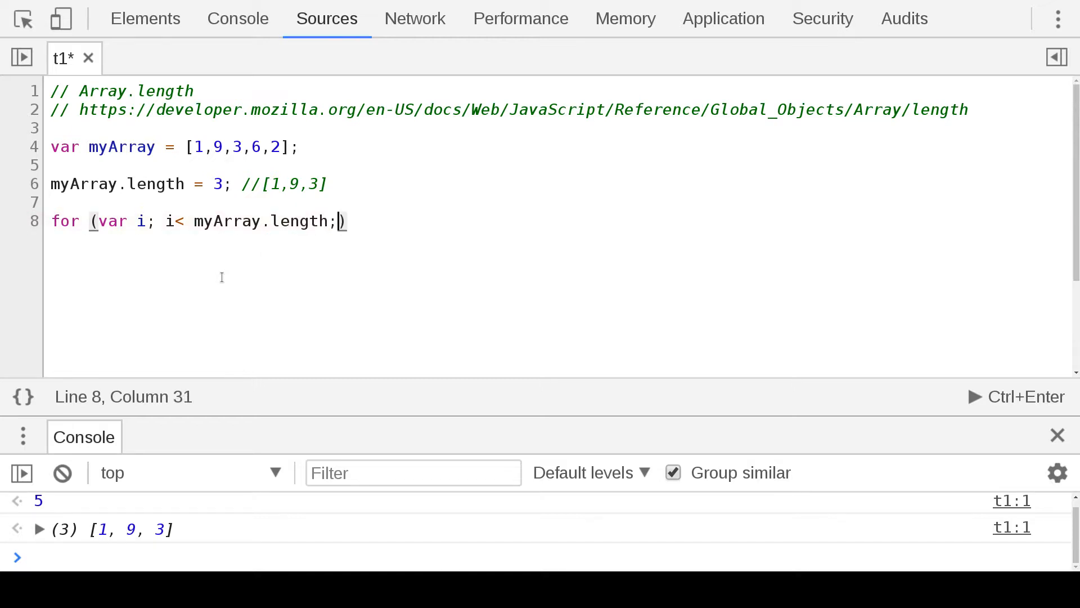
pyautogui.write('i+')
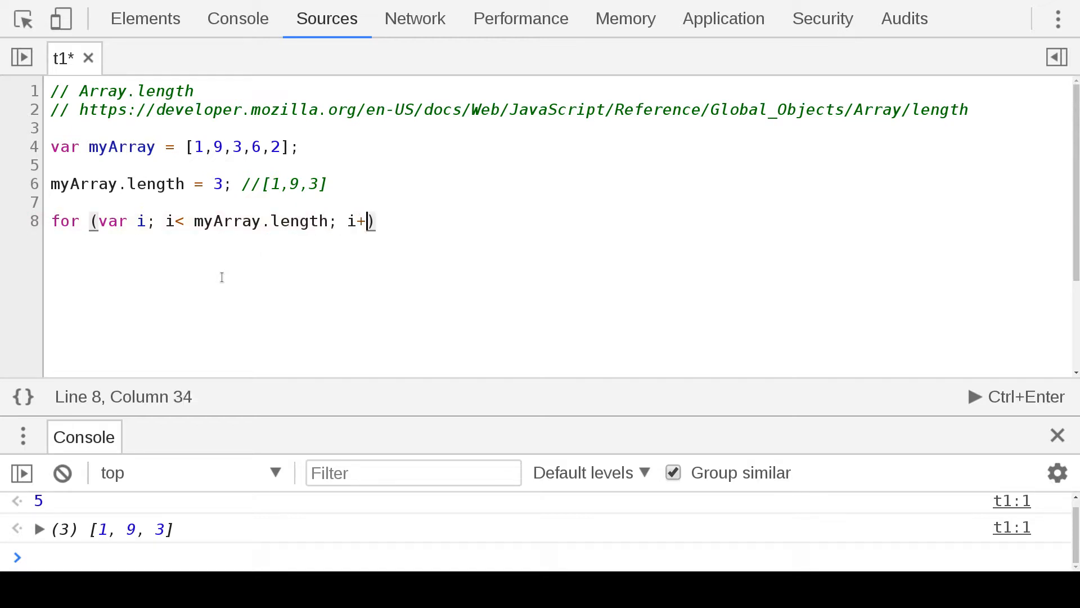
pyautogui.write('+')
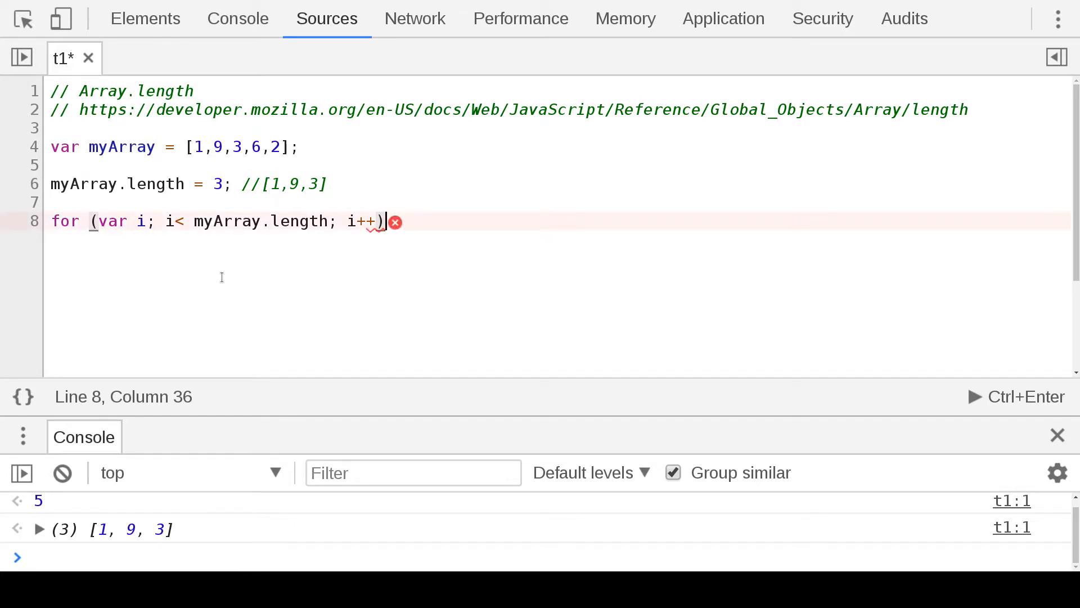
pyautogui.write('{')
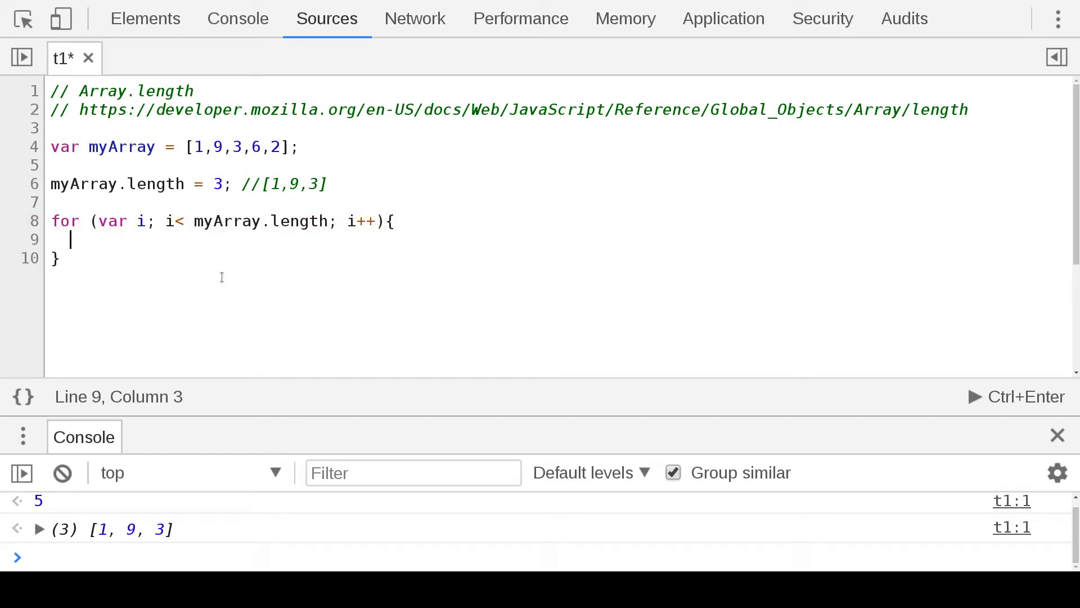
# Step: Fill the loop body with console.log(myArray[i]); and initialise var i = 0
pyautogui.write('console.length')
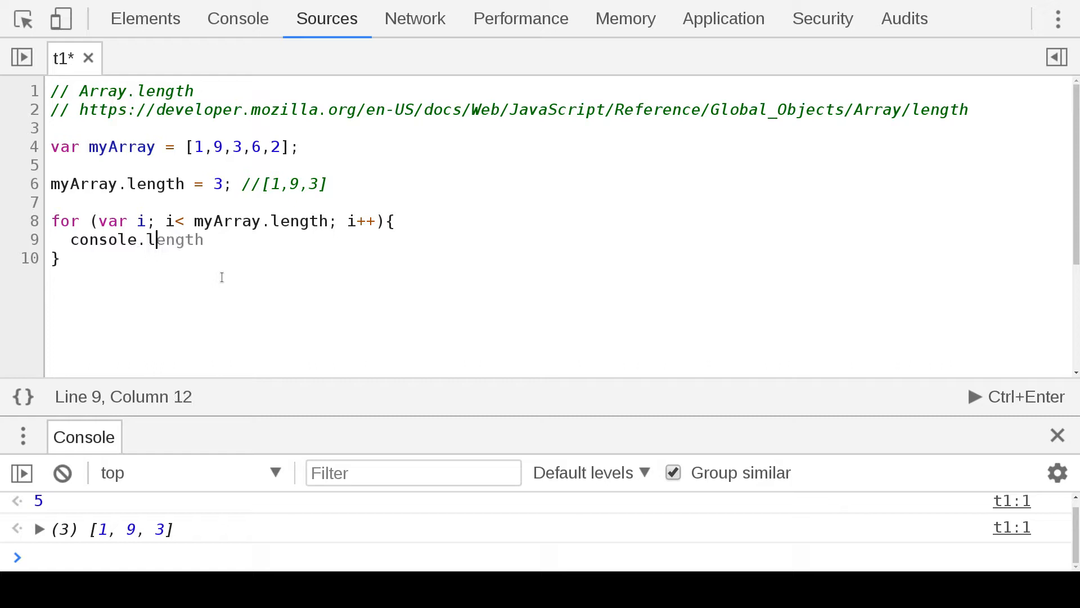
pyautogui.write('og(myArray[i')
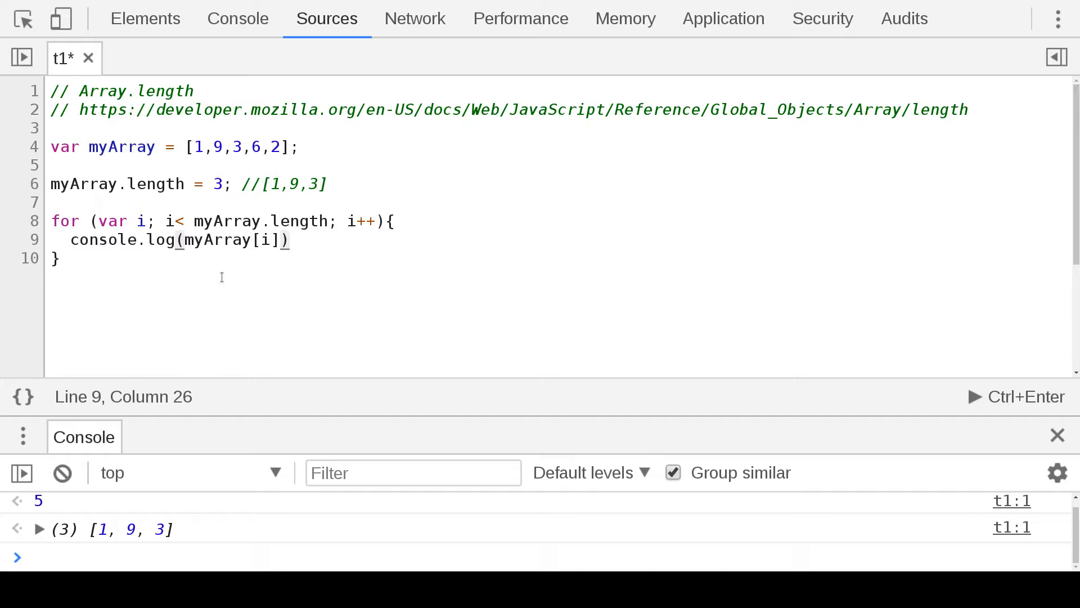
pyautogui.write(';')
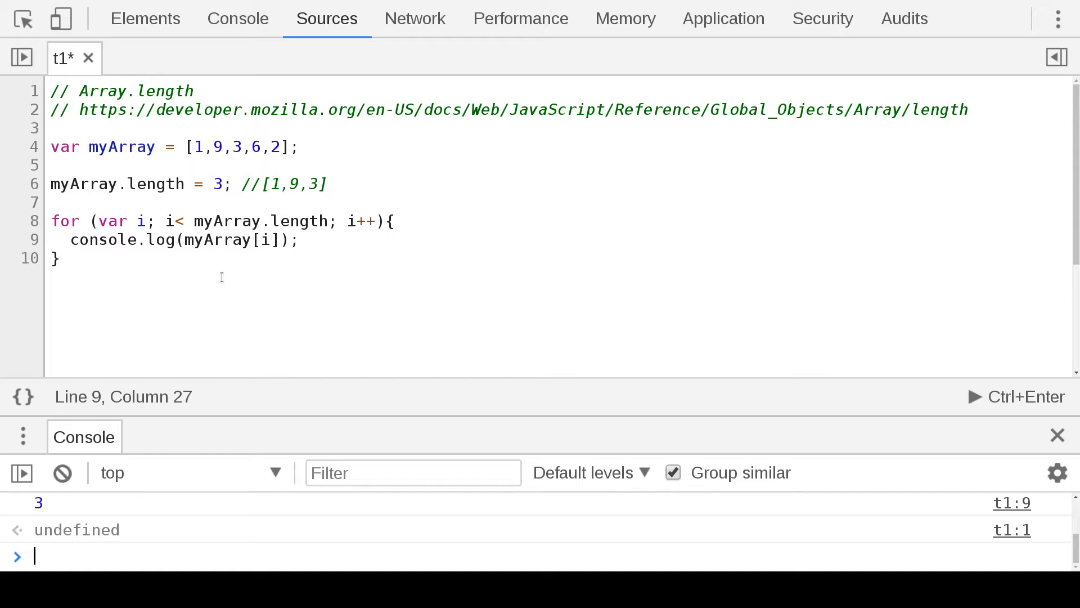
pyautogui.write('newArray;')
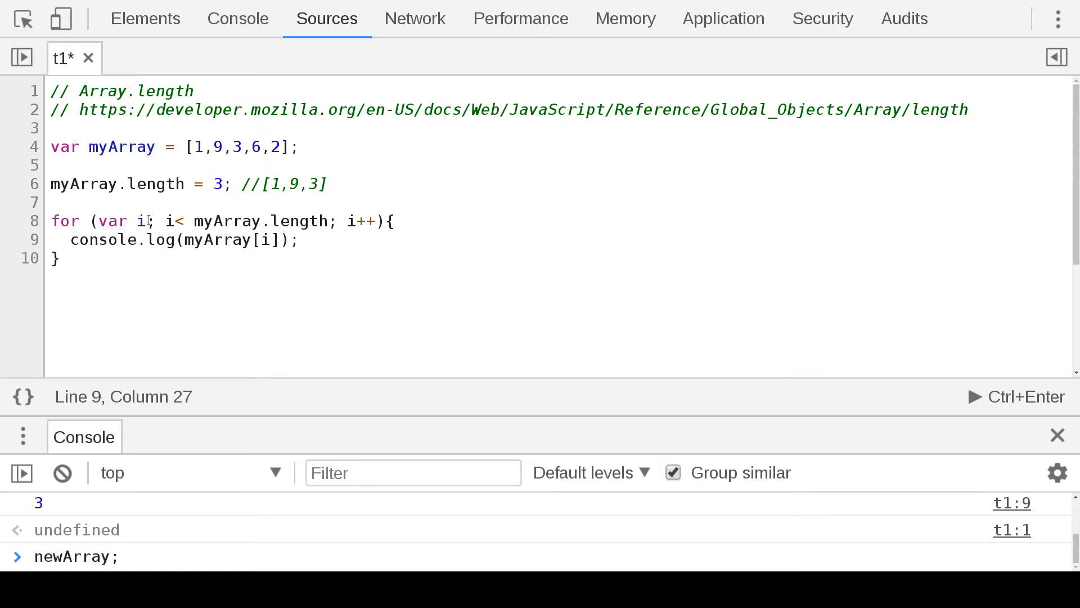
pyautogui.write('= 0')
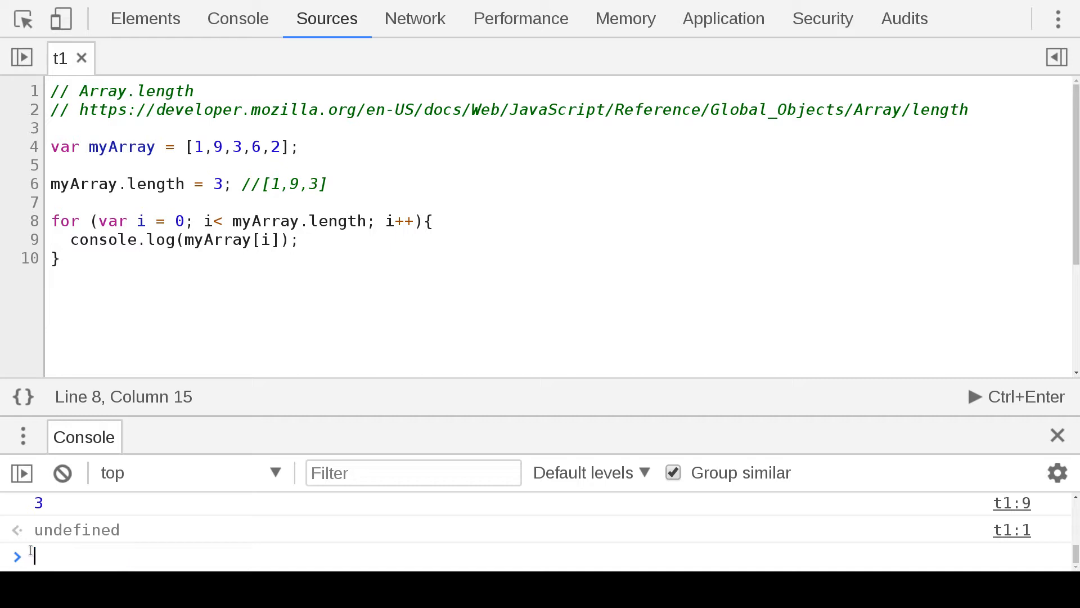
pyautogui.moveTo(976, 397)
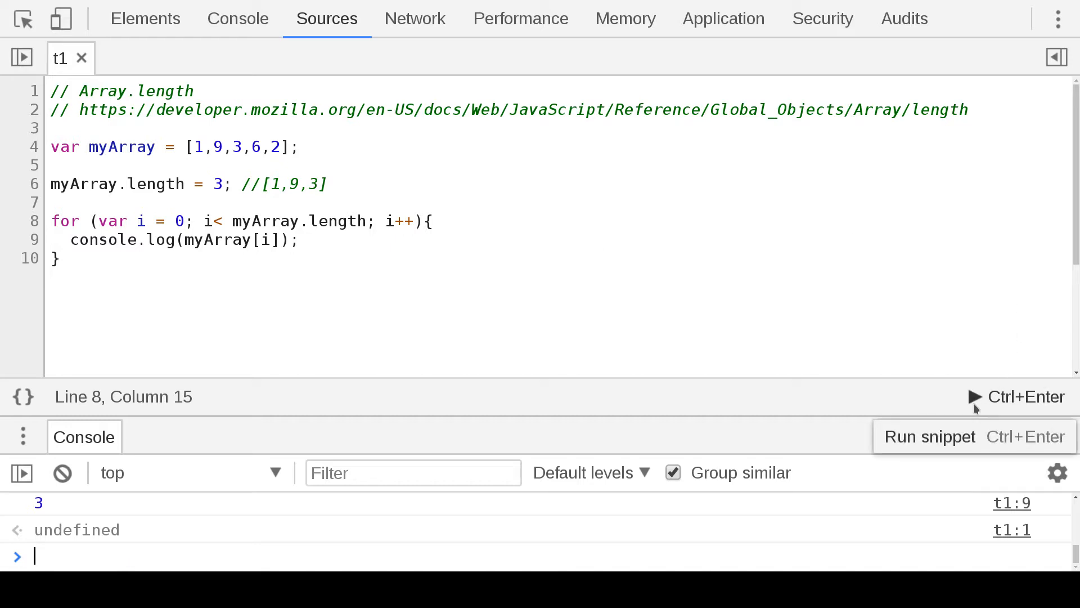
pyautogui.moveTo(766, 408)
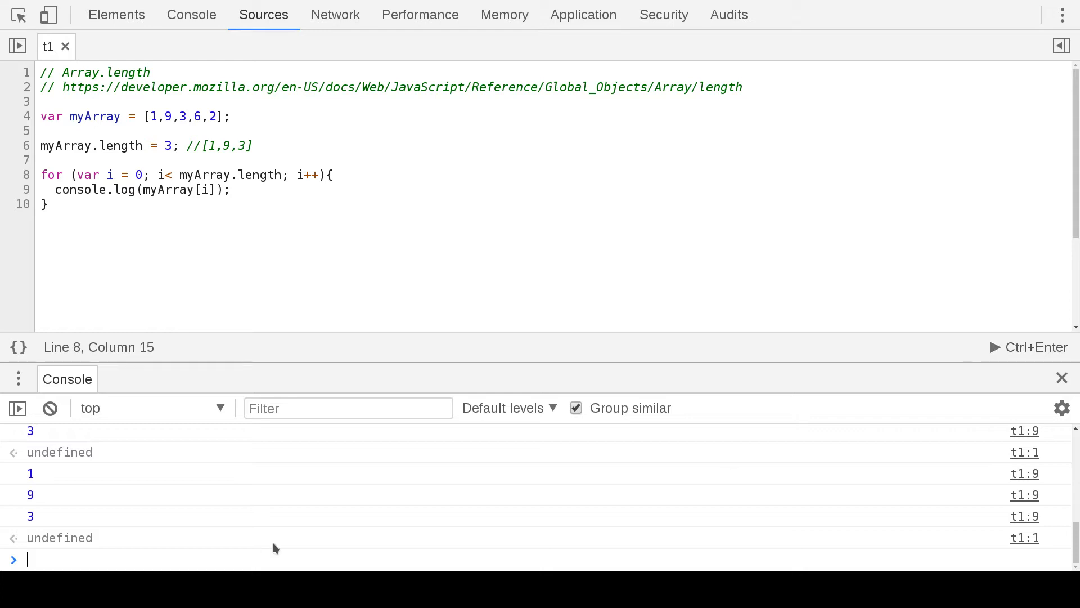
# Step: Run the saved snippet so the for loop logs 1, 9 and 3
pyautogui.write('test')
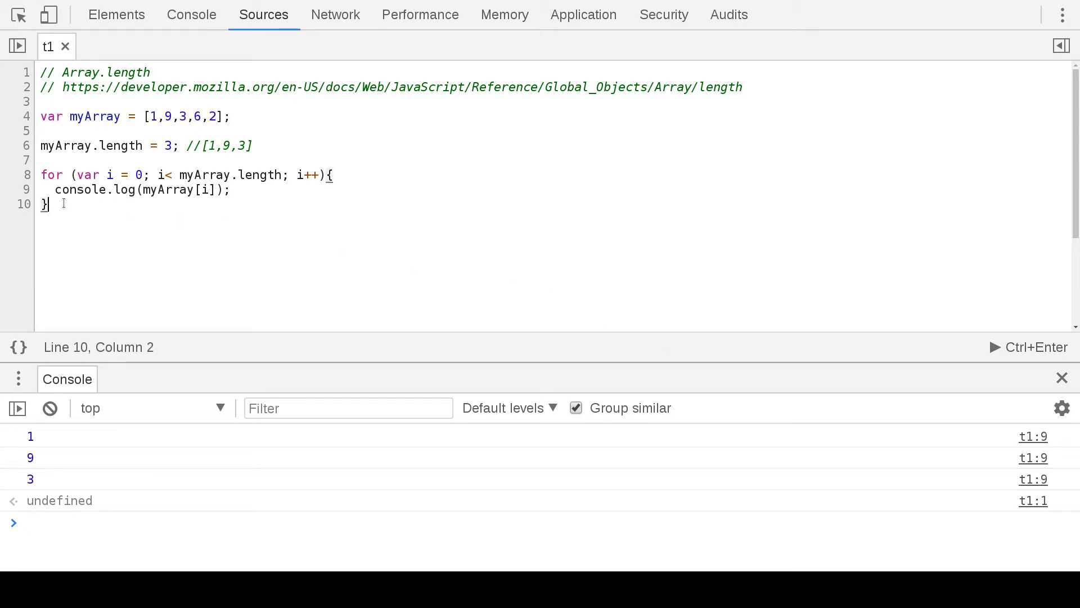
# Step: Comment out the three lines of the for loop with Ctrl+/
pyautogui.moveTo(42, 174); pyautogui.dragTo(48, 204)
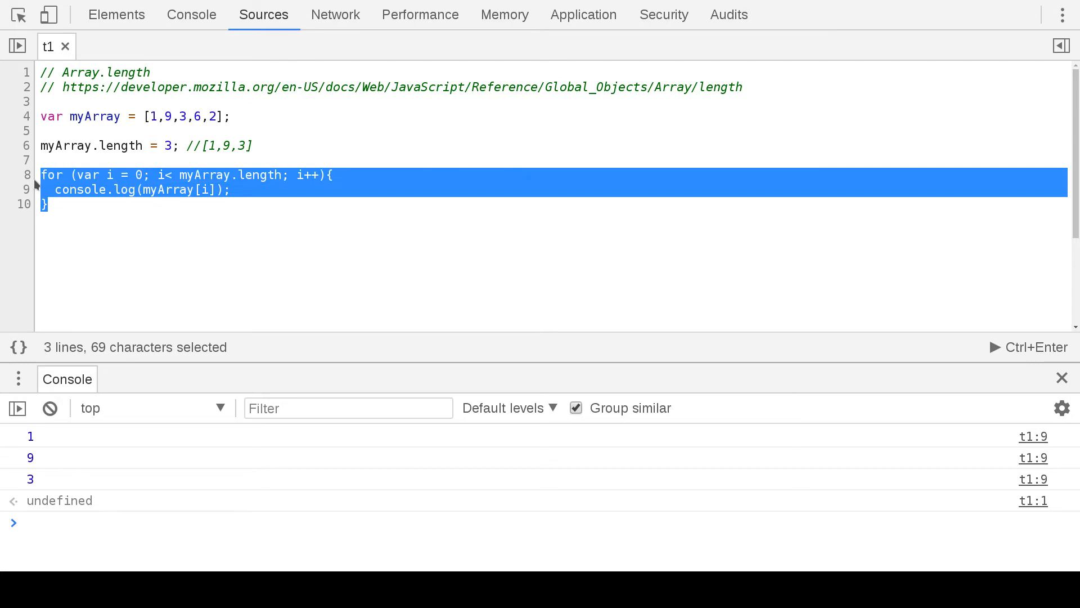
pyautogui.press('Ctrl+/')
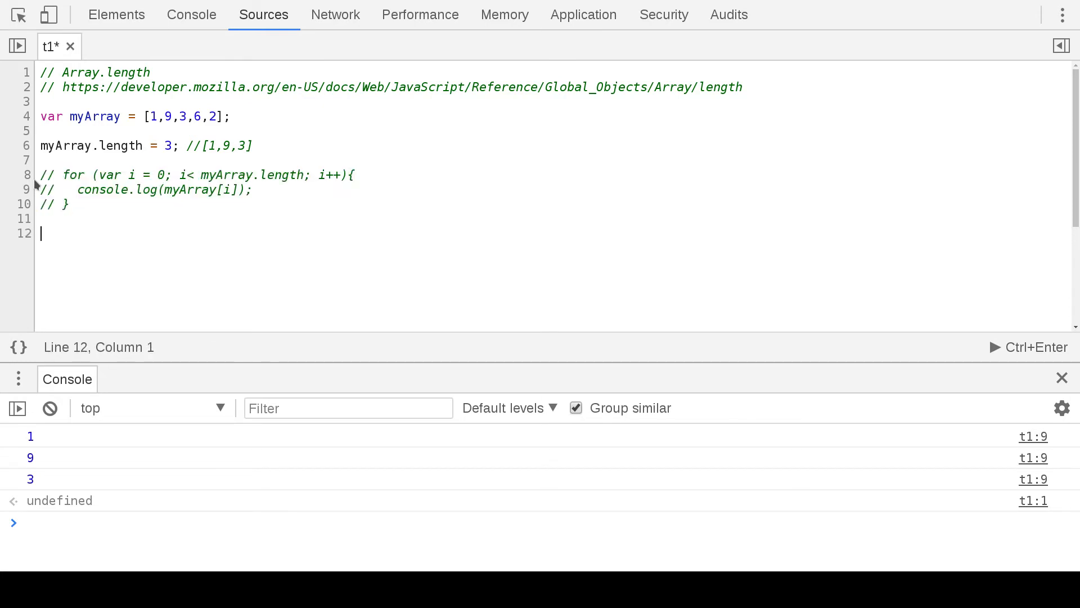
# Step: Write myArray.forEach((element) => { console.log(element); }); and run it to log 1, 9, 3
pyautogui.write('myArray.')
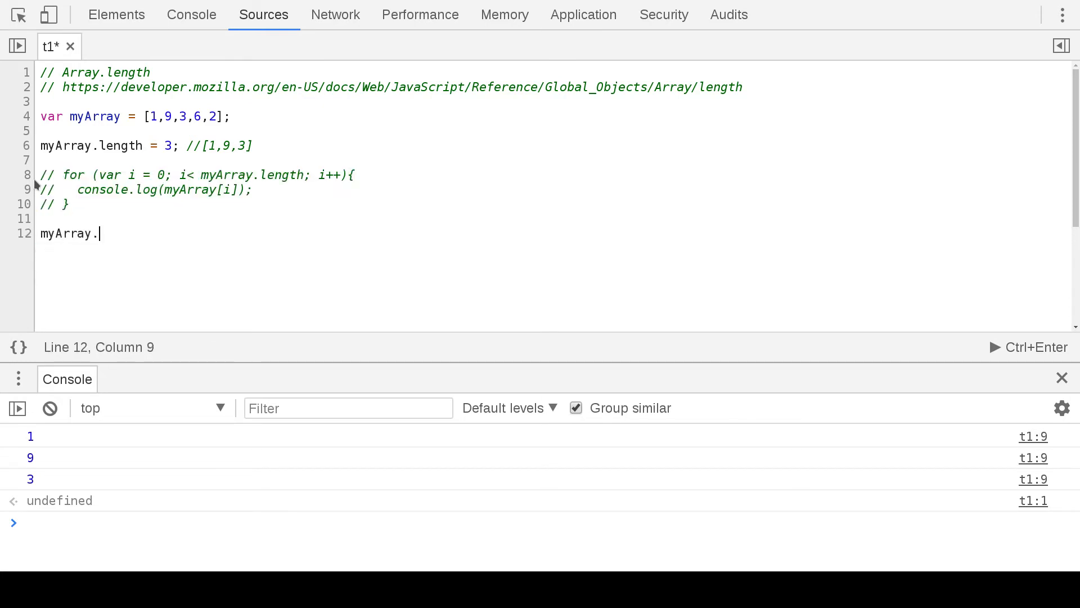
pyautogui.write('forEac')
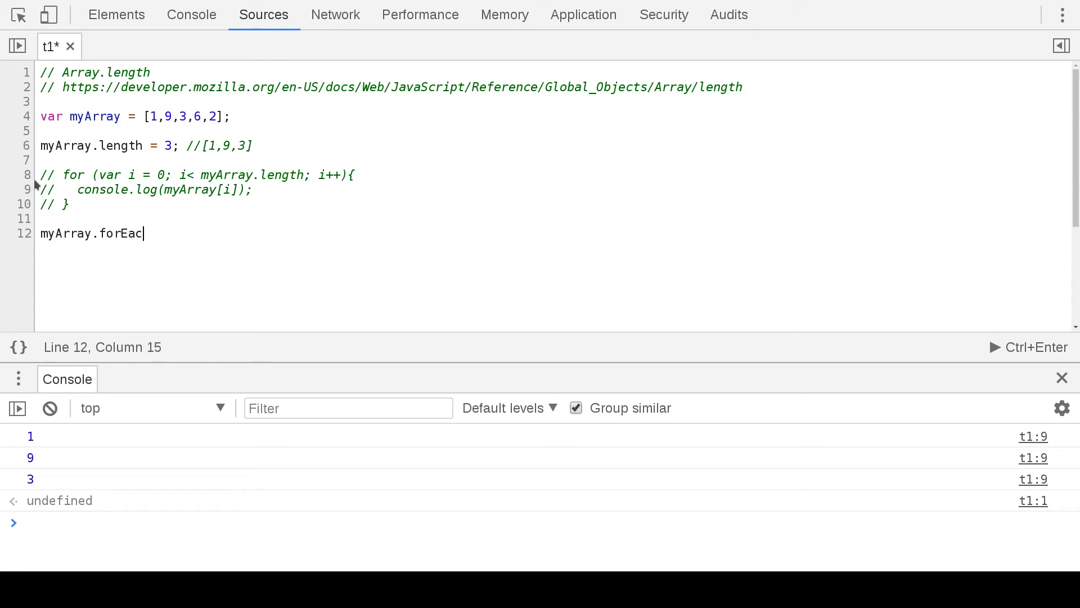
pyautogui.write('h()')
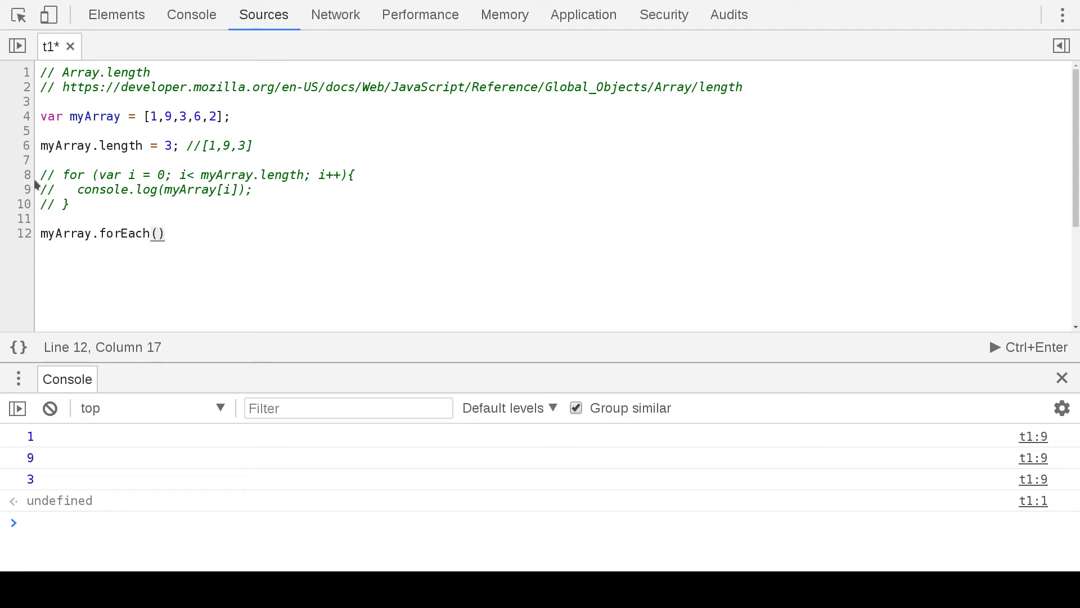
pyautogui.write('element')
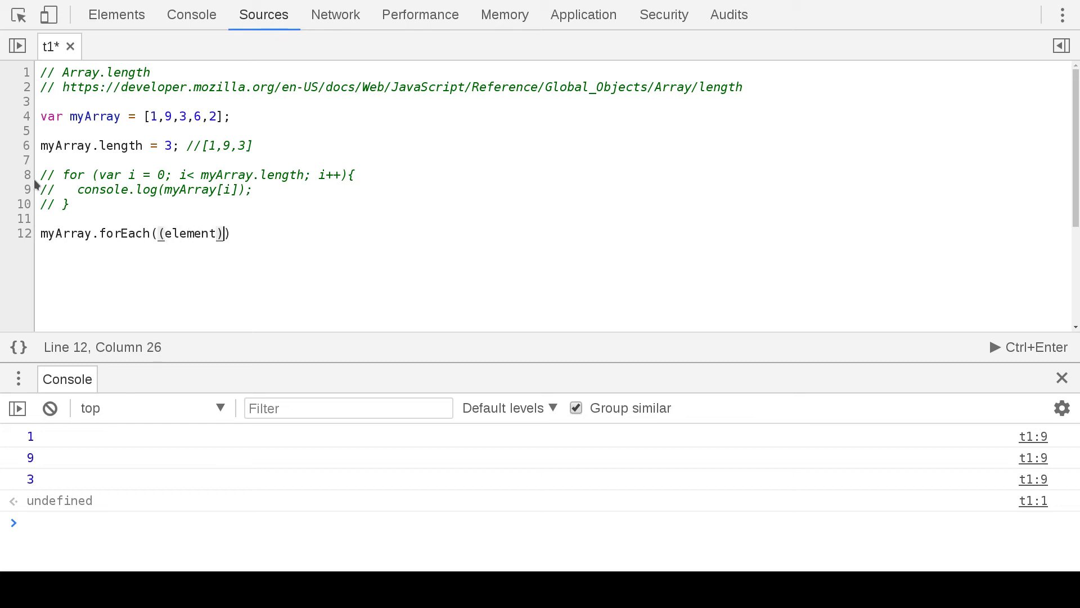
pyautogui.write('=>')
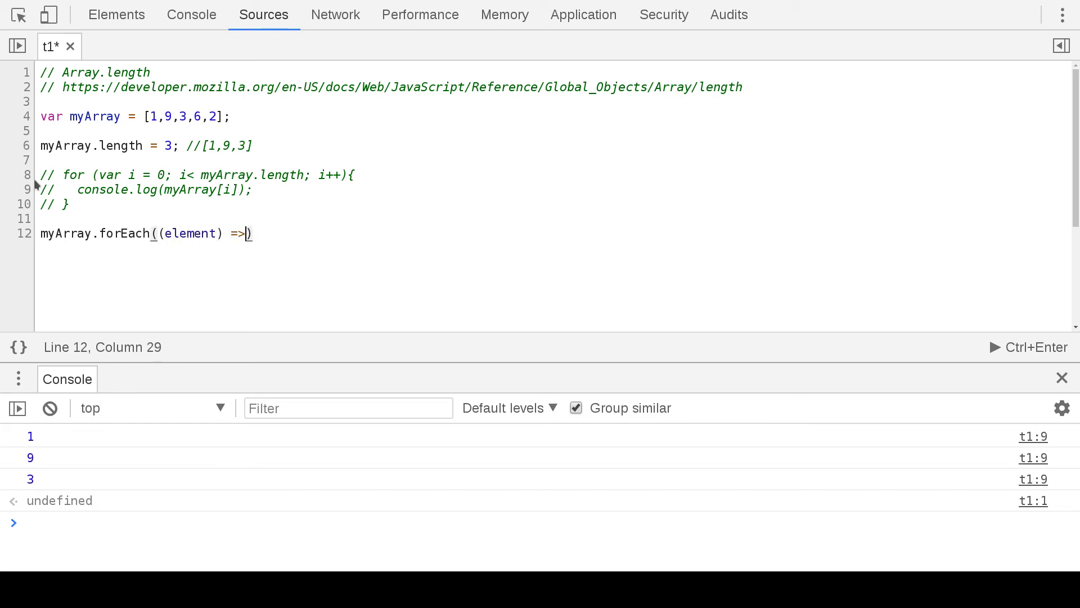
pyautogui.write('{}')
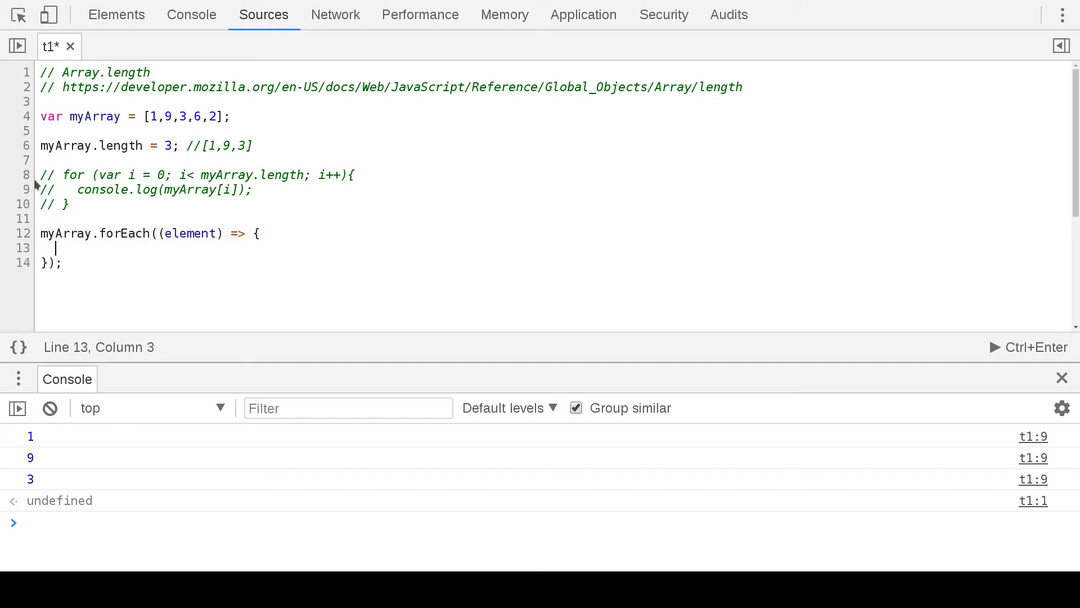
pyautogui.write('e')
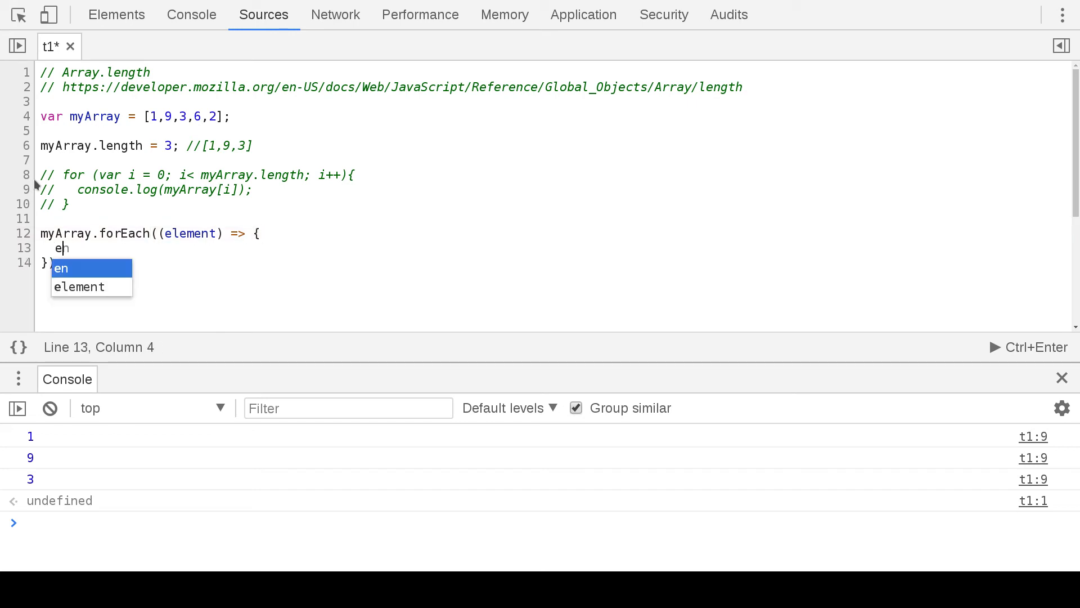
pyautogui.write('onsole.log(element')
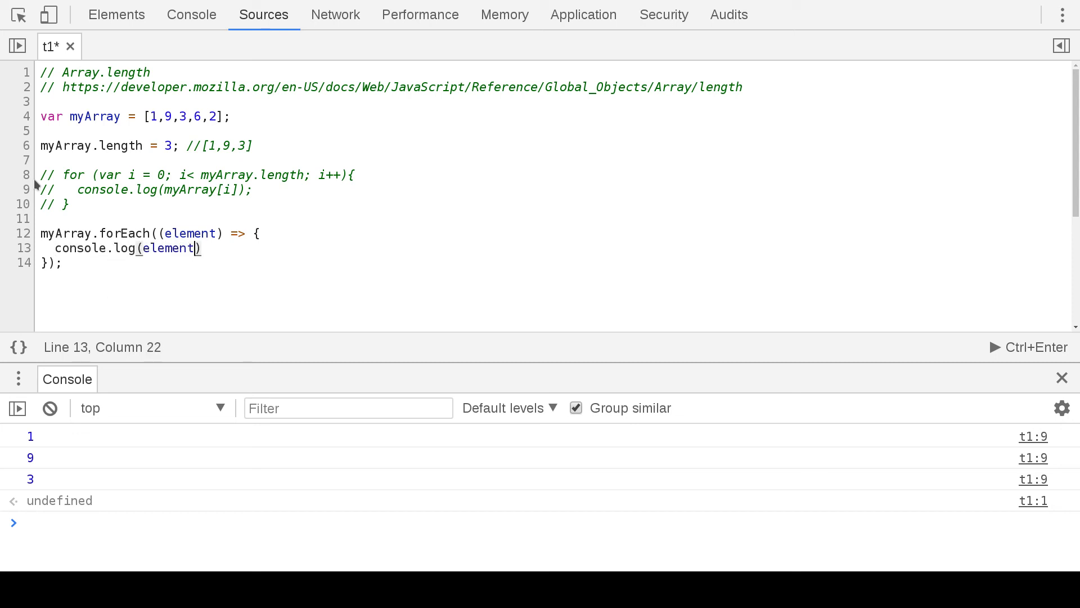
pyautogui.write(';')
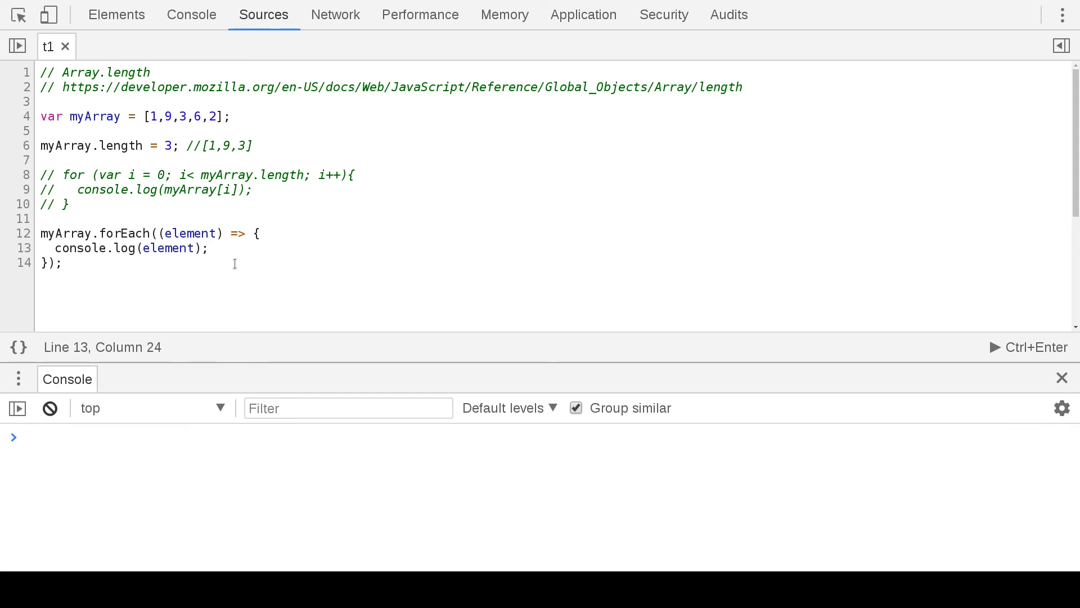
pyautogui.press('Ctrl+Enter')
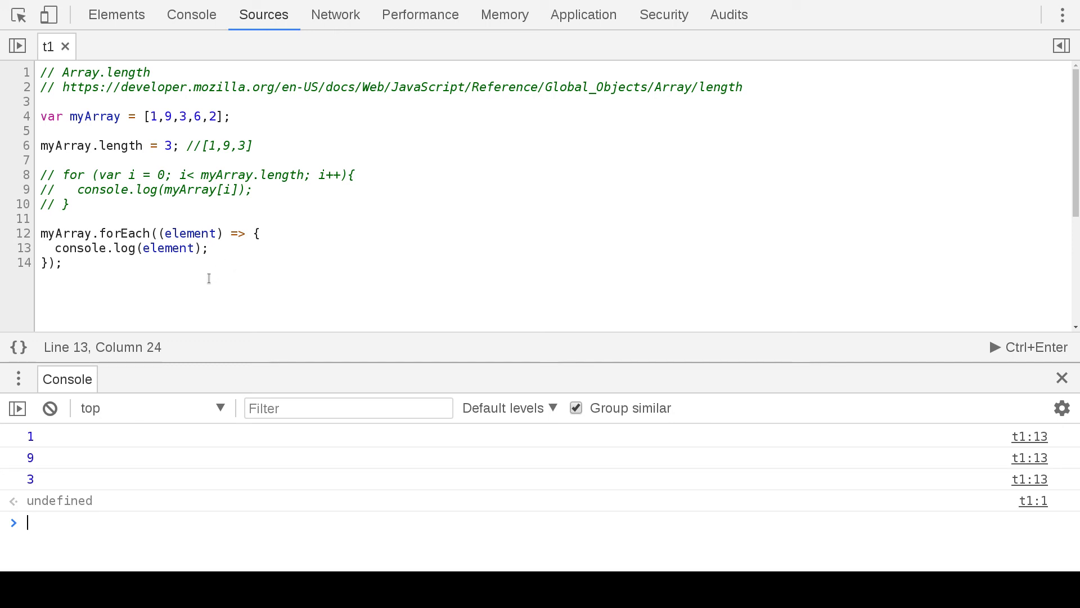